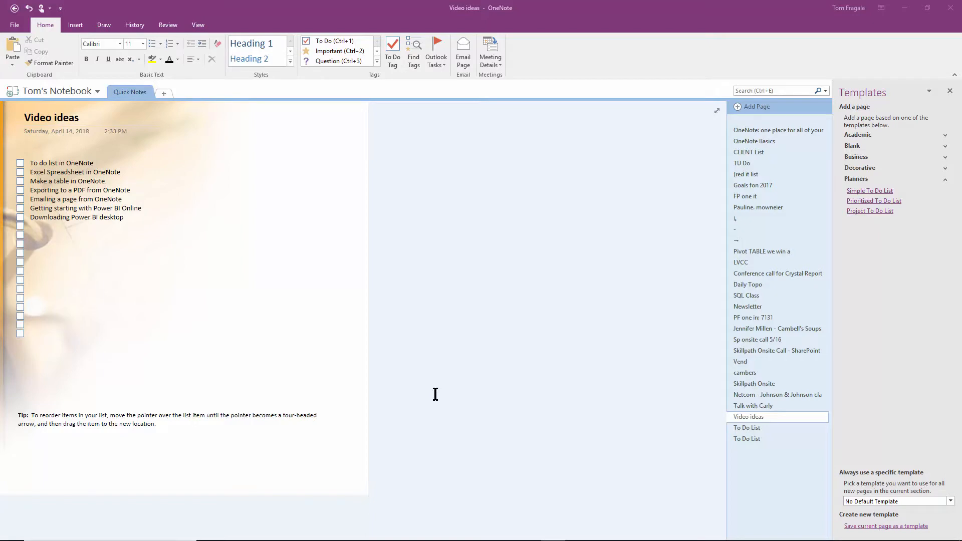
mouse_move(408, 422)
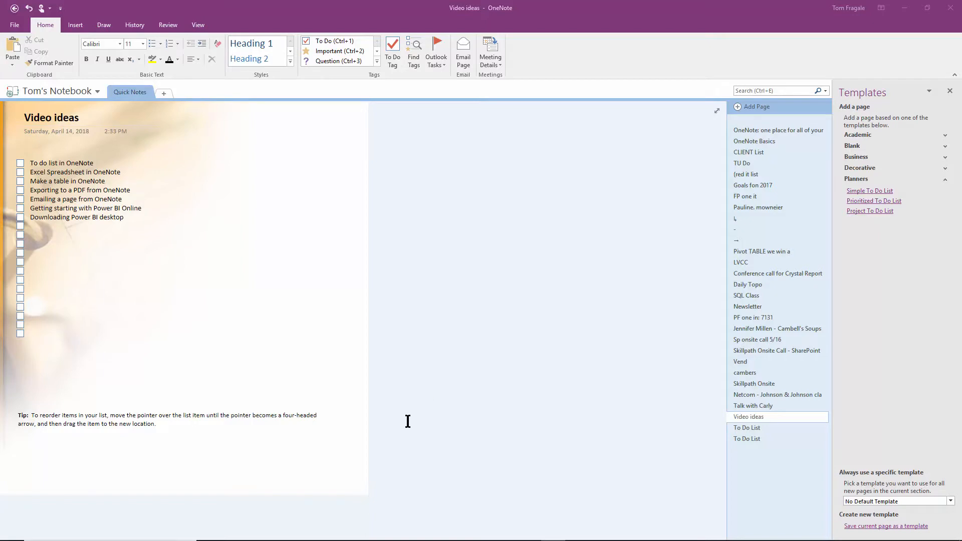
mouse_move(387, 419)
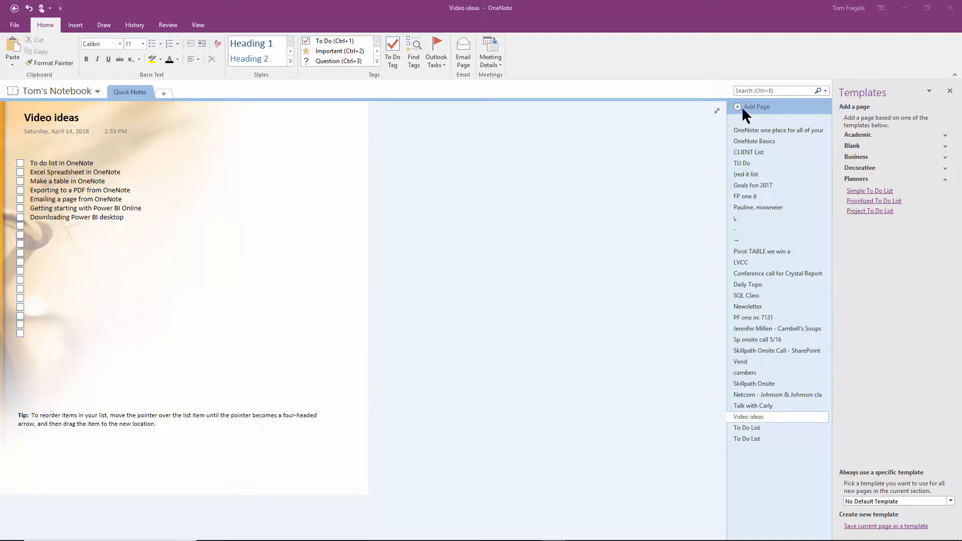
Create a blank Quick Notes page and give it the title 'Excel Spreadsheet'.
left_click(756, 106)
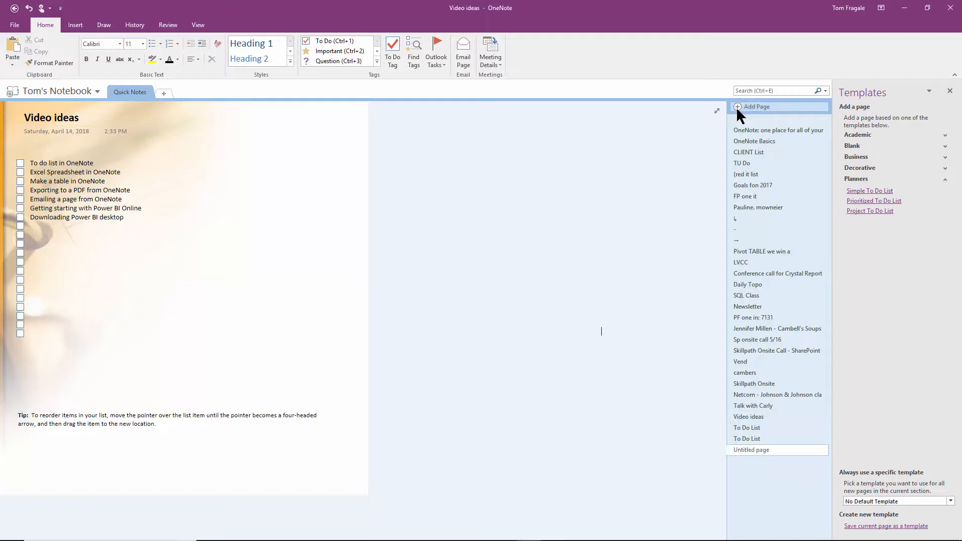
left_click(757, 107)
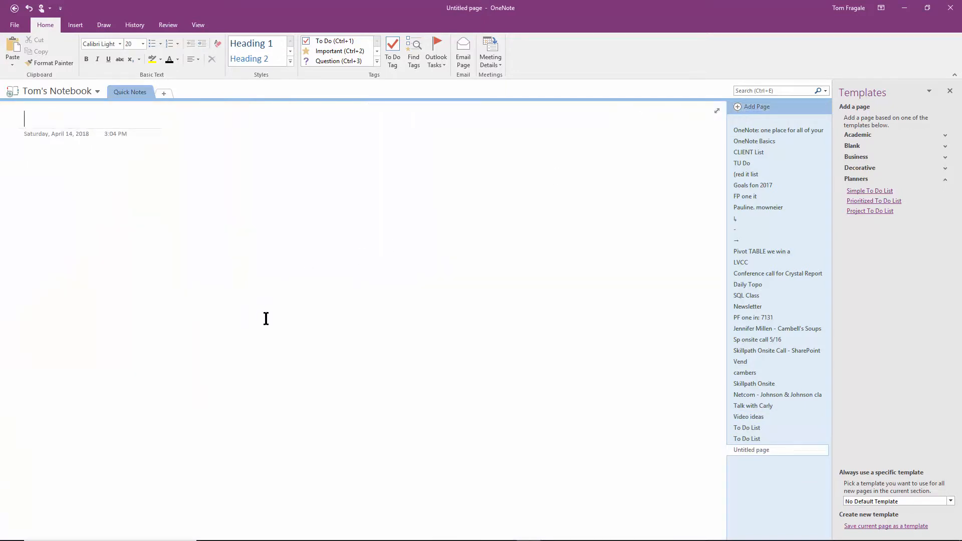
type("Excel Spread")
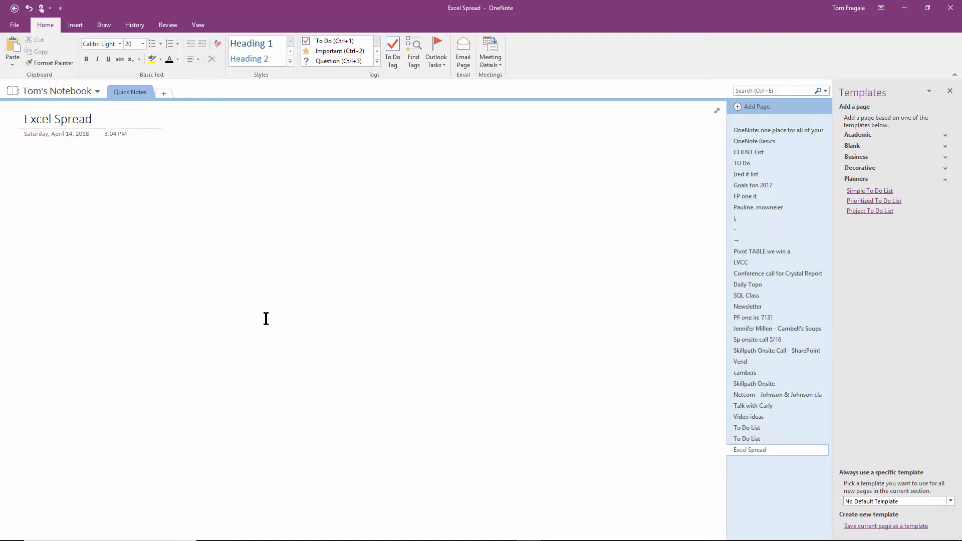
type("hh")
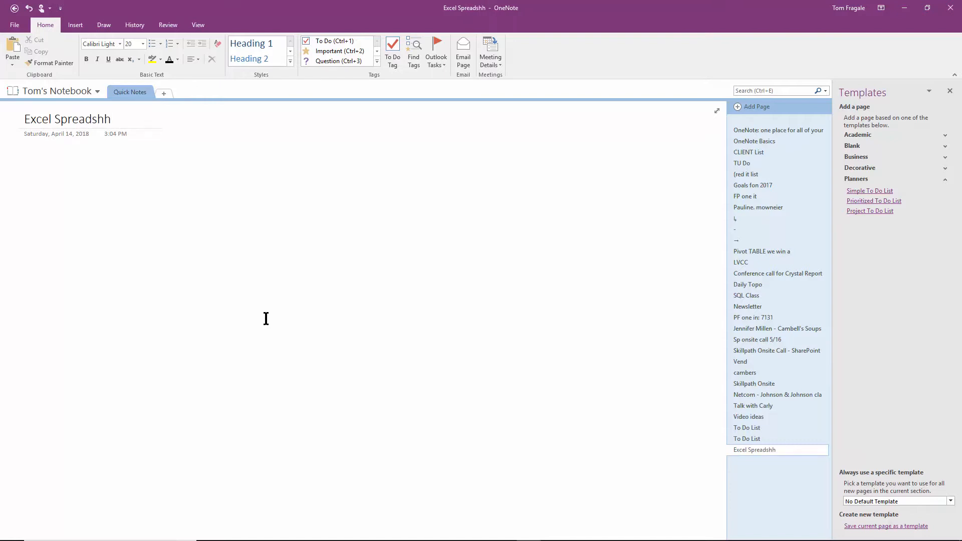
type("eet")
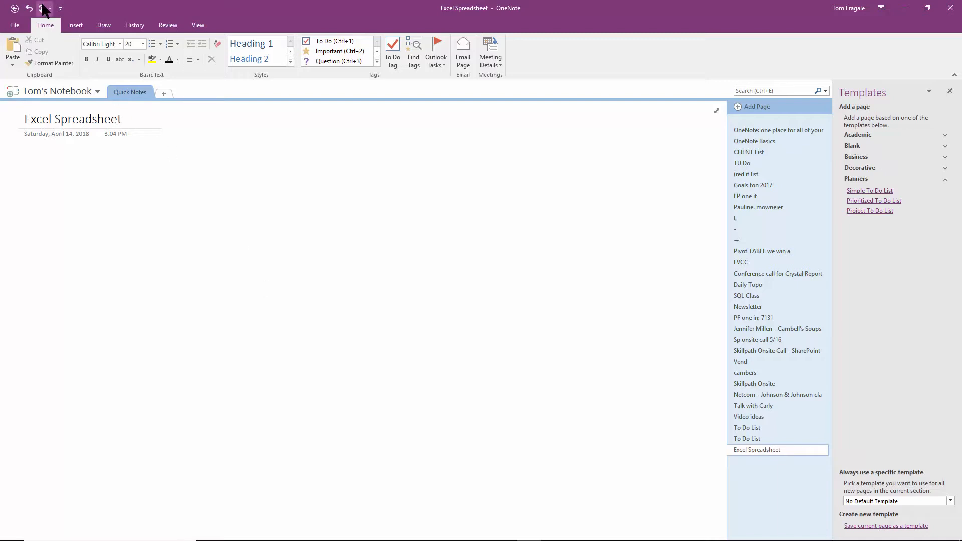
Show the Insert tab's Spreadsheet dropdown offering existing or new spreadsheet options.
left_click(75, 24)
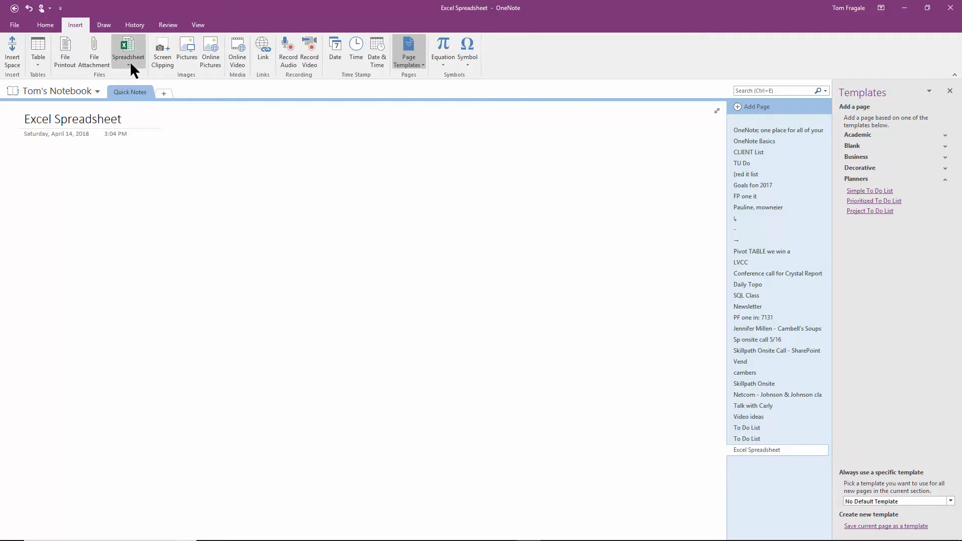
left_click(129, 65)
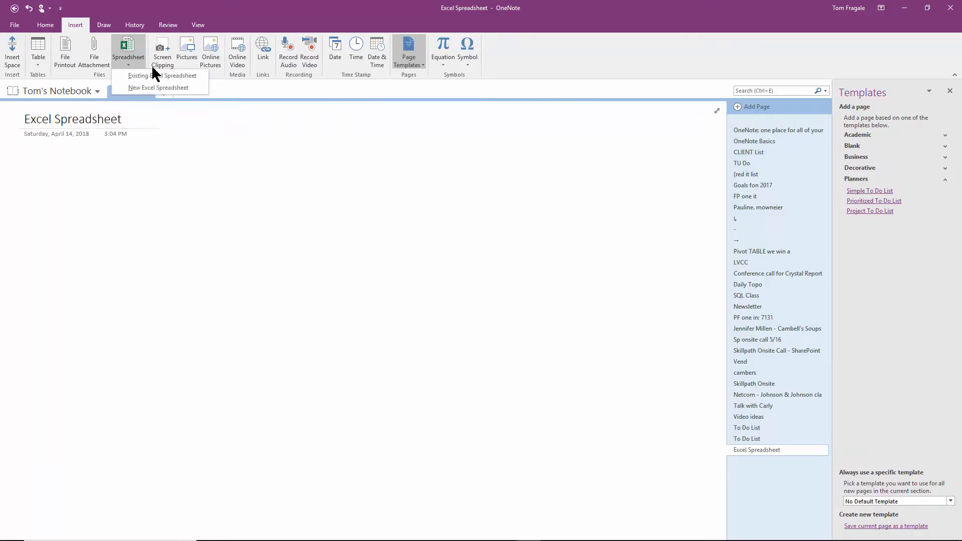
mouse_move(162, 74)
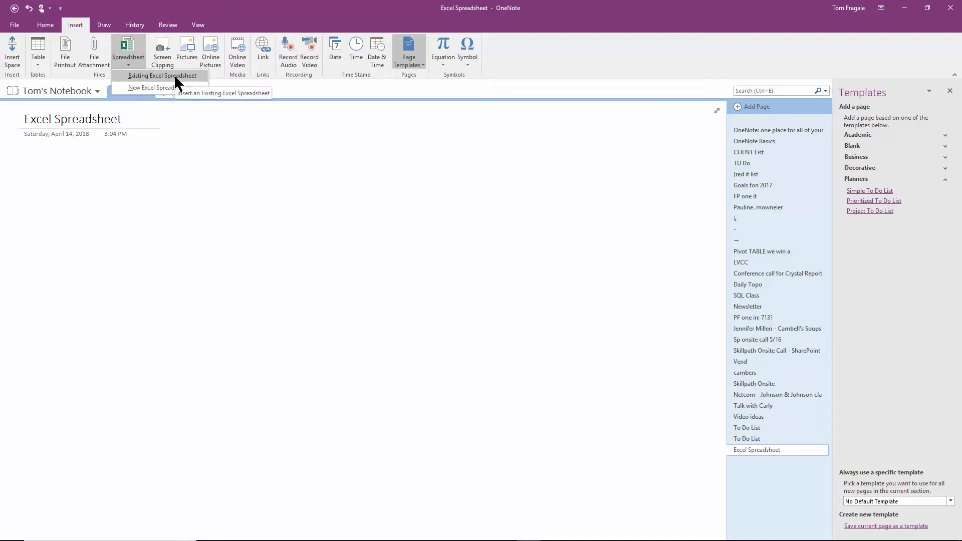
Choose Existing Excel Spreadsheet and select banking.xls from the Class Files folder.
left_click(162, 75)
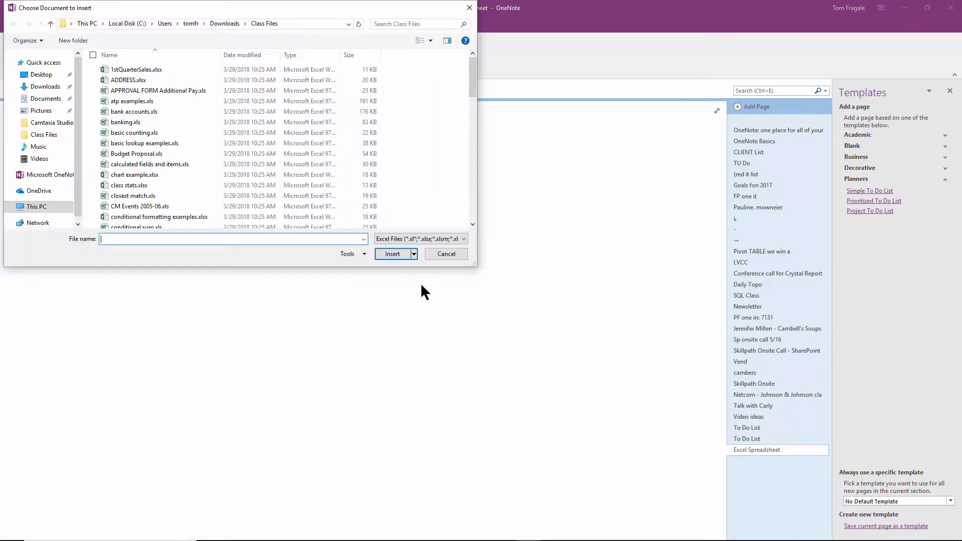
mouse_move(391, 344)
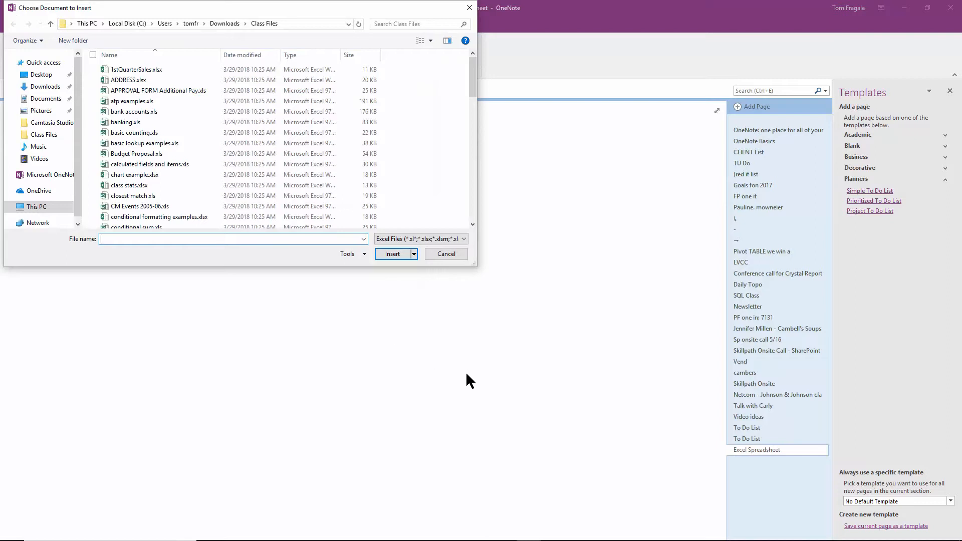
mouse_move(343, 316)
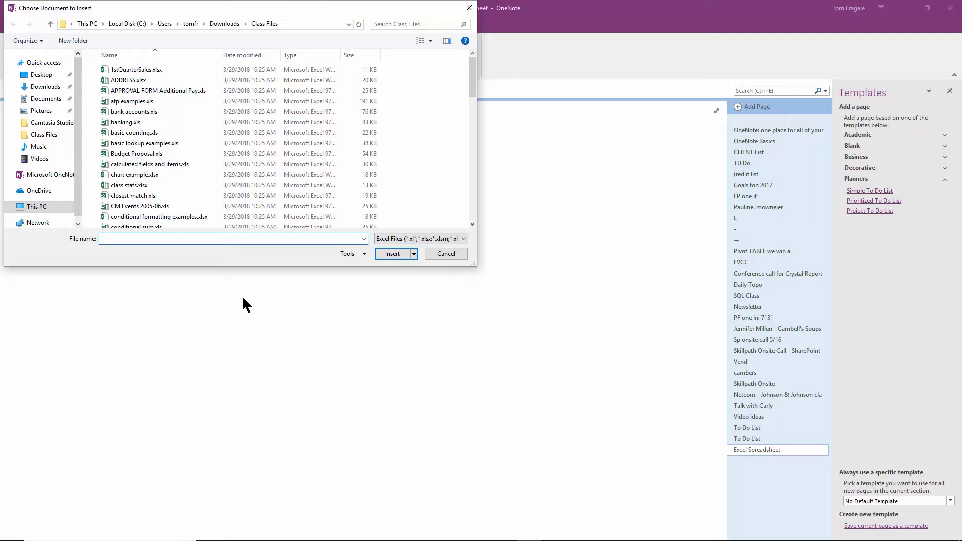
left_click(126, 123)
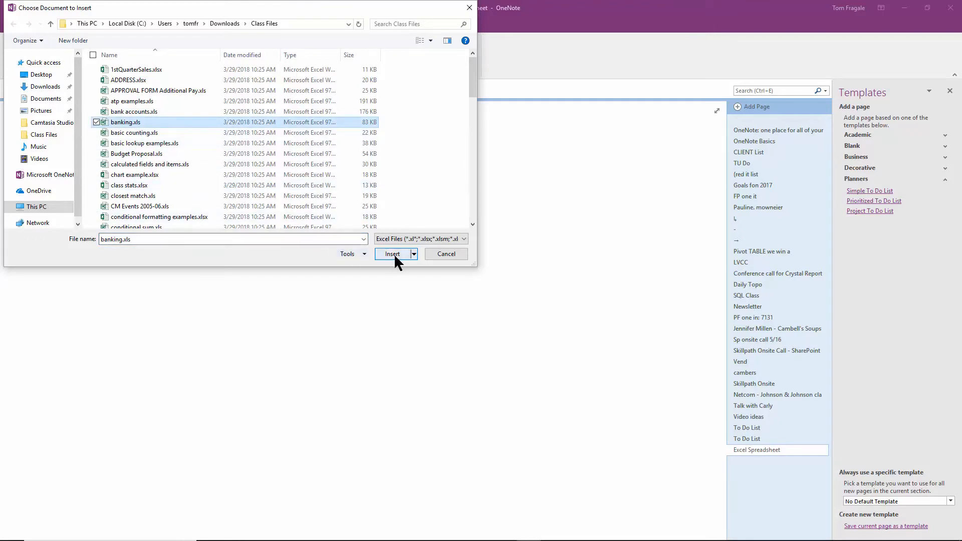
Confirm banking.xls in the file dialog to reach the attach, embed or chart choices.
left_click(391, 254)
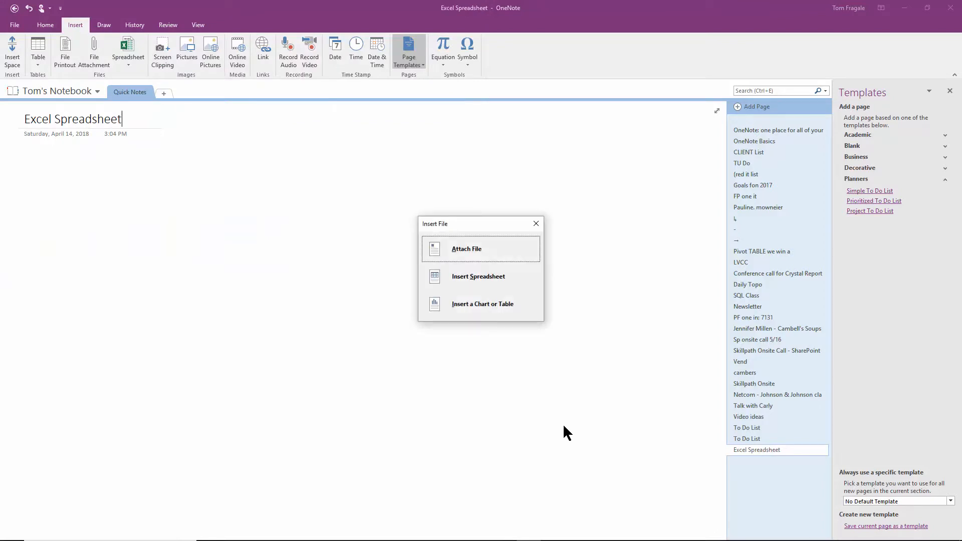
mouse_move(496, 255)
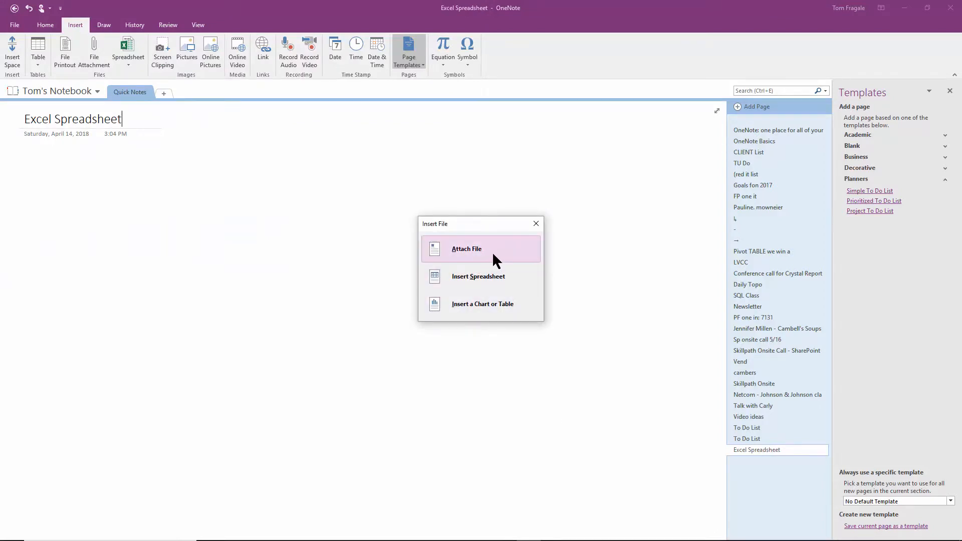
mouse_move(503, 279)
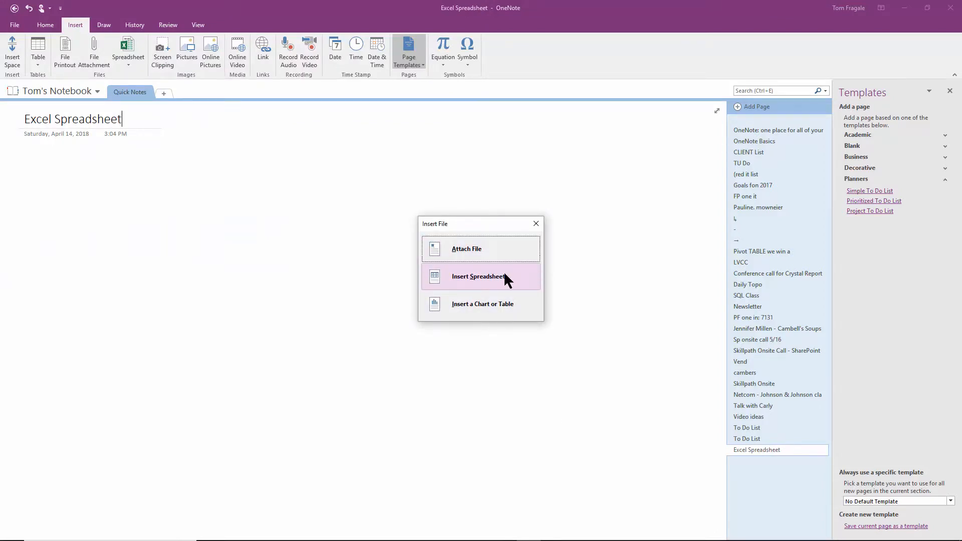
mouse_move(502, 307)
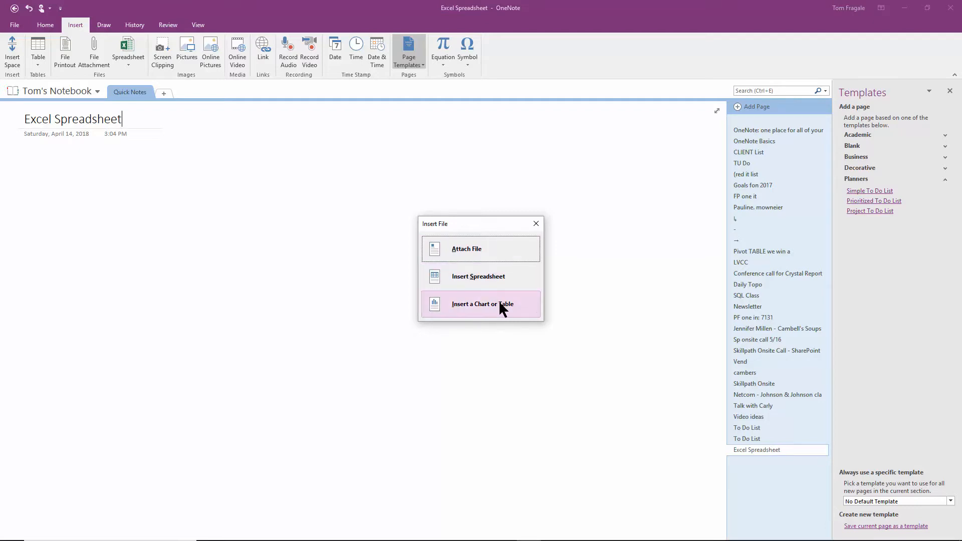
mouse_move(503, 282)
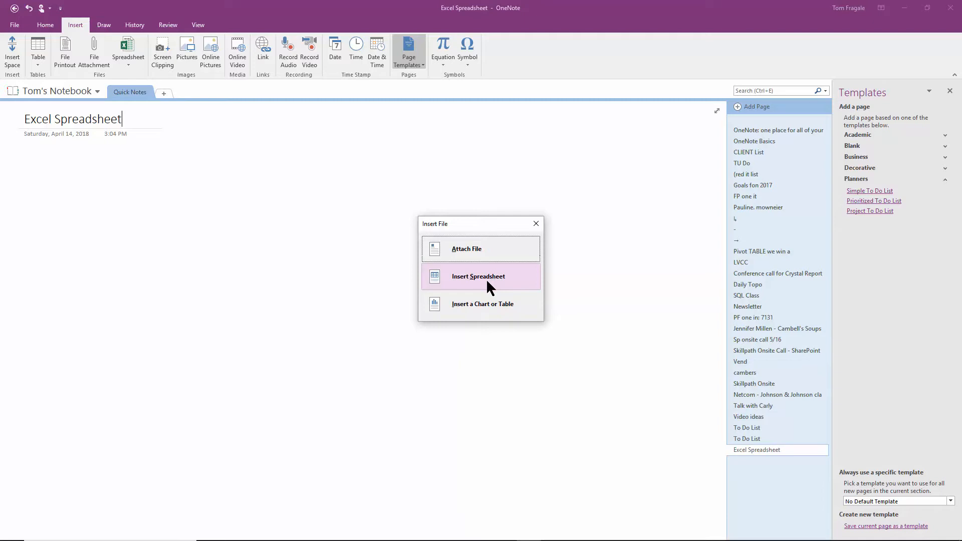
Choose Insert Spreadsheet so banking.xls account rows appear on the page.
left_click(478, 276)
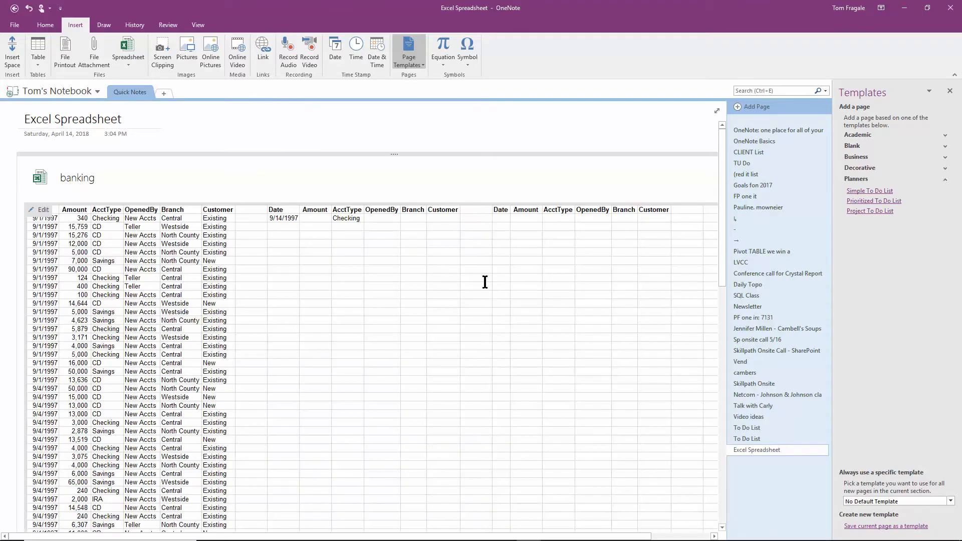
mouse_move(438, 329)
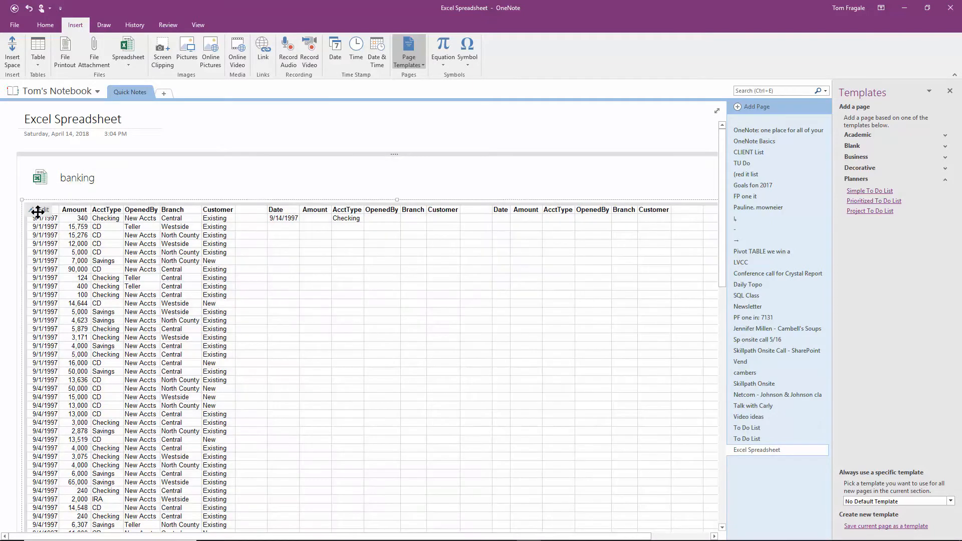
Scroll the page while opening the embedded banking spreadsheet for editing in Excel.
scroll("down", 3)
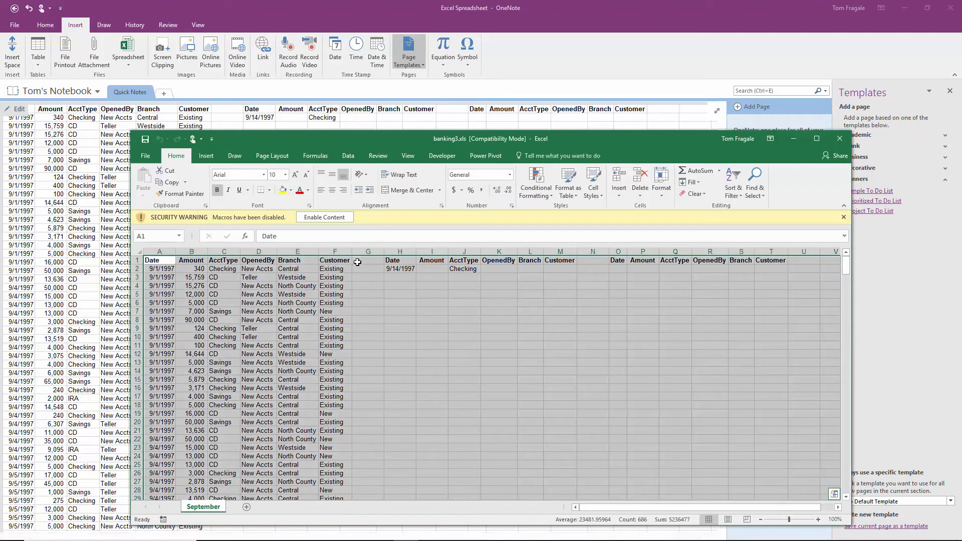
mouse_move(727, 149)
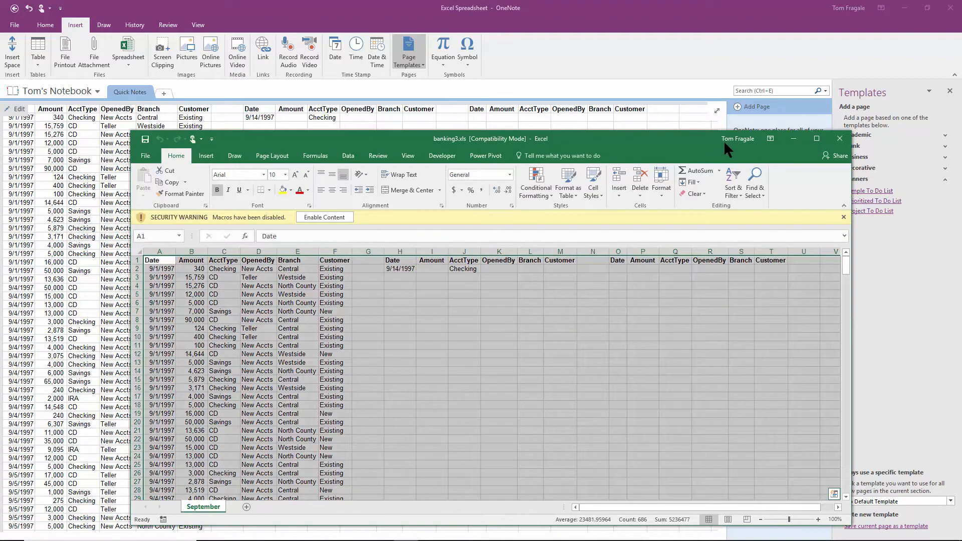
Close the Excel window to return to the OneNote page showing the banking data.
left_click(839, 139)
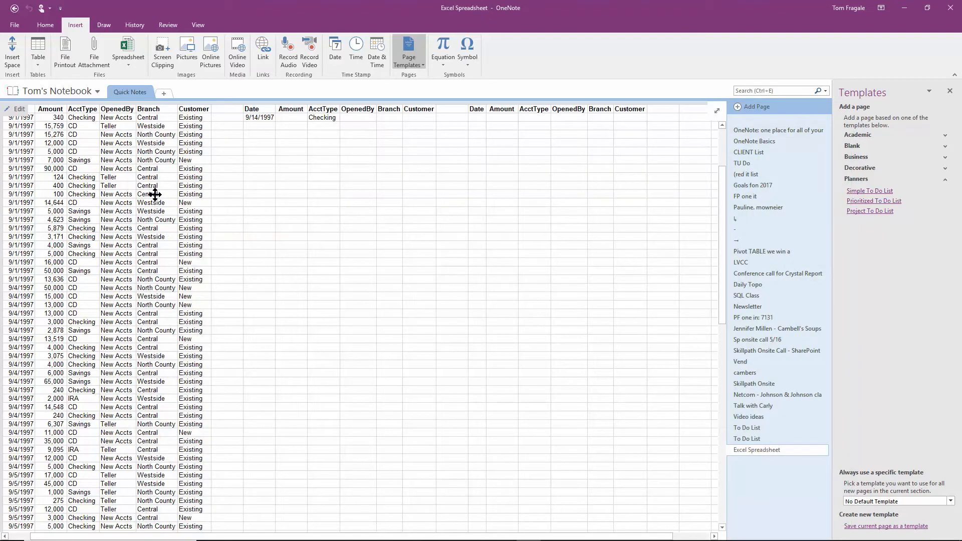
mouse_move(431, 332)
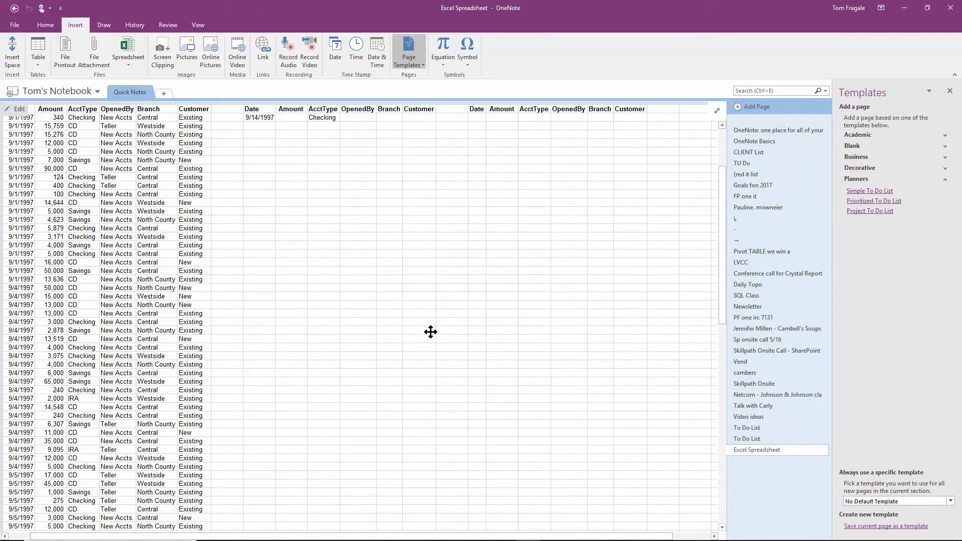